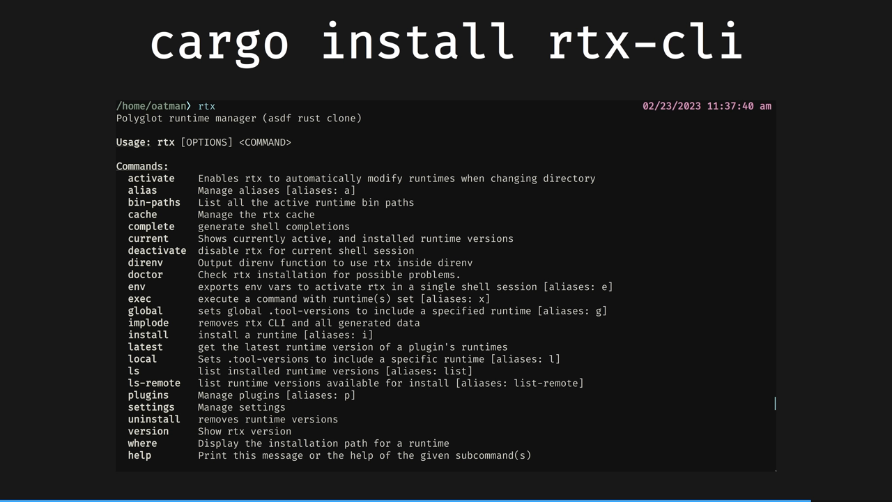
# Advance past the rtx-cli slide to 'Future tools I want to be able to cargo install'.
pyautogui.press('Right')
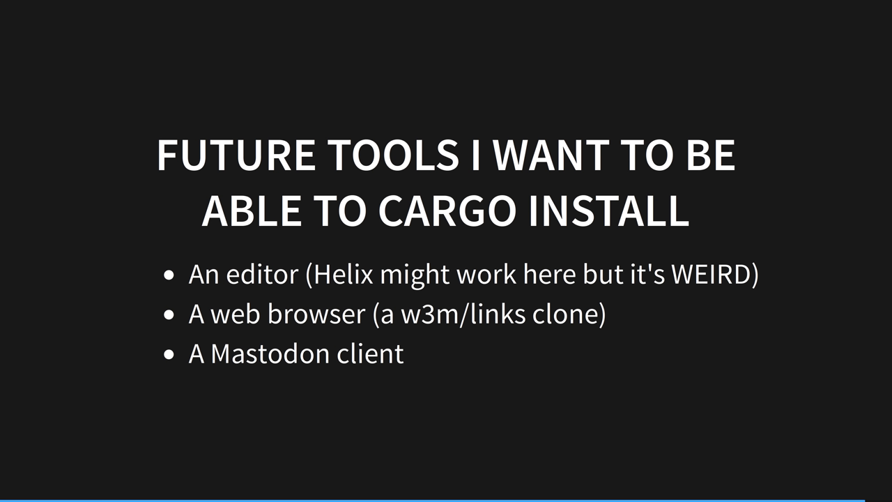